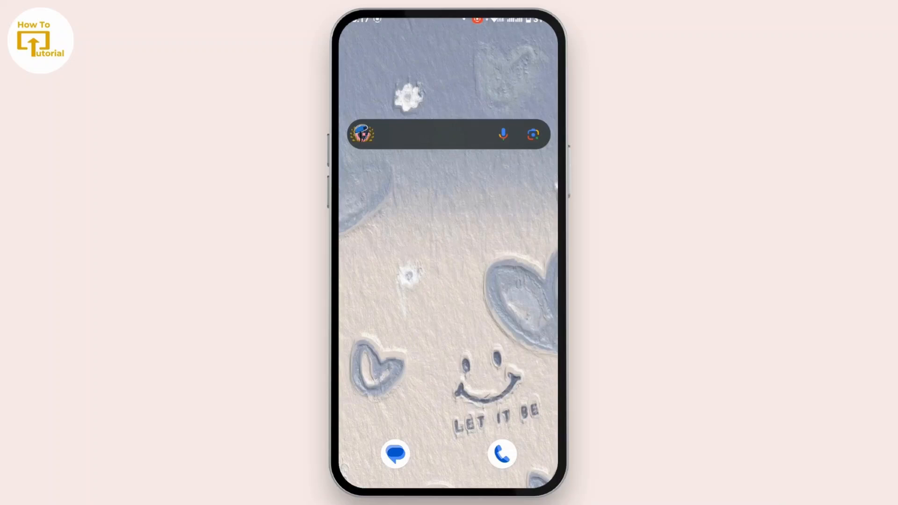
Step: Find Settings via app search for 'Set', open it and go into System
text(Set)
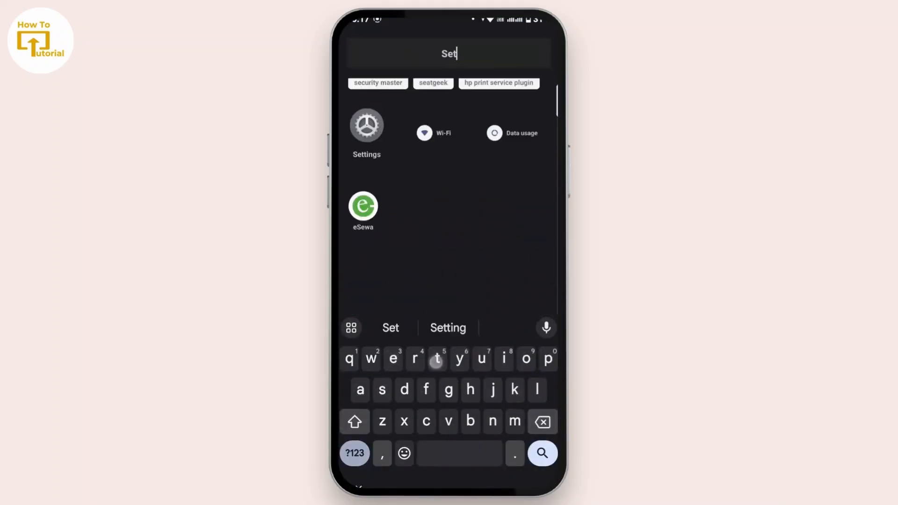
click(366, 135)
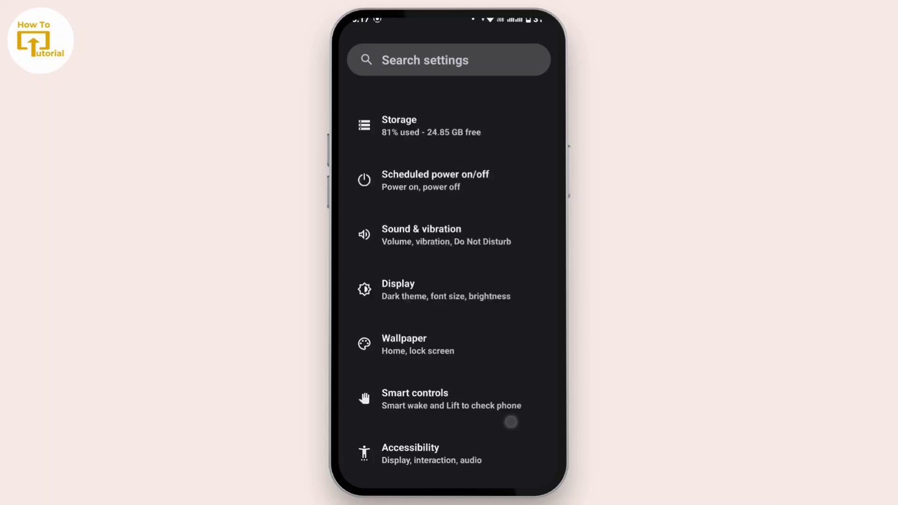
scroll(down, 3)
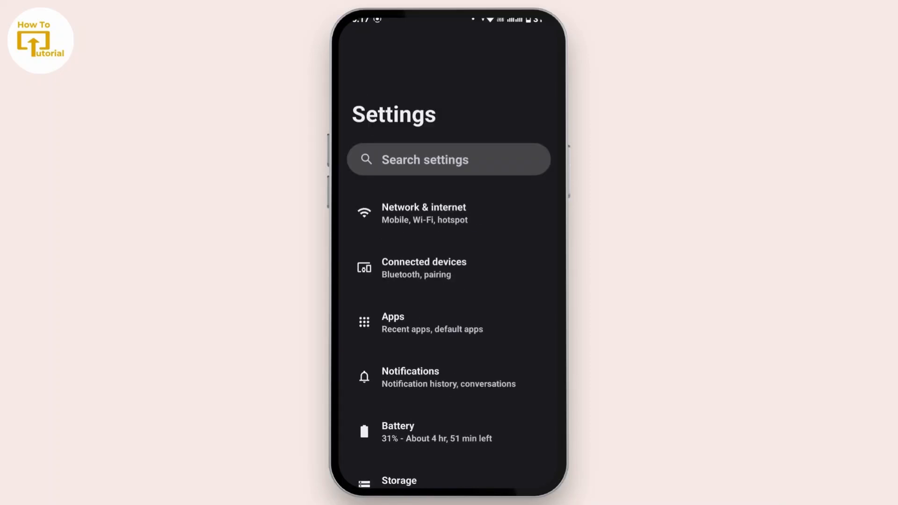
scroll(down, 3)
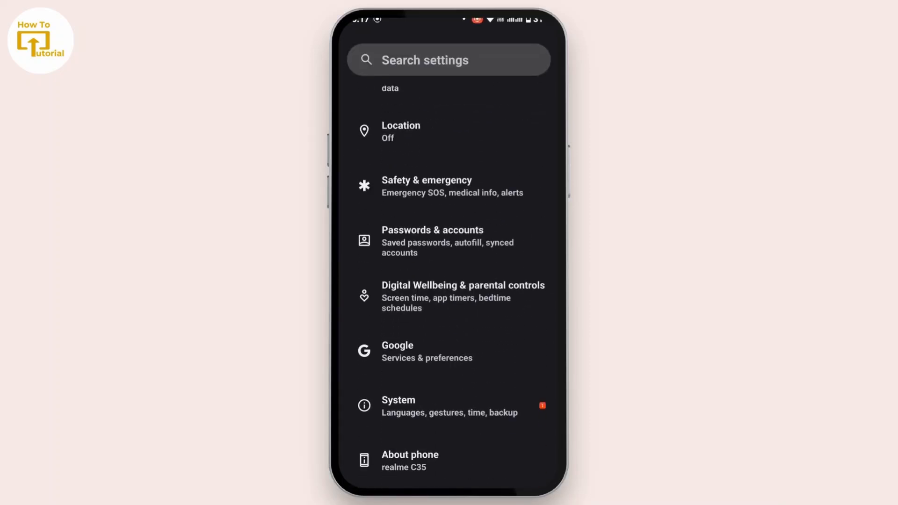
click(399, 405)
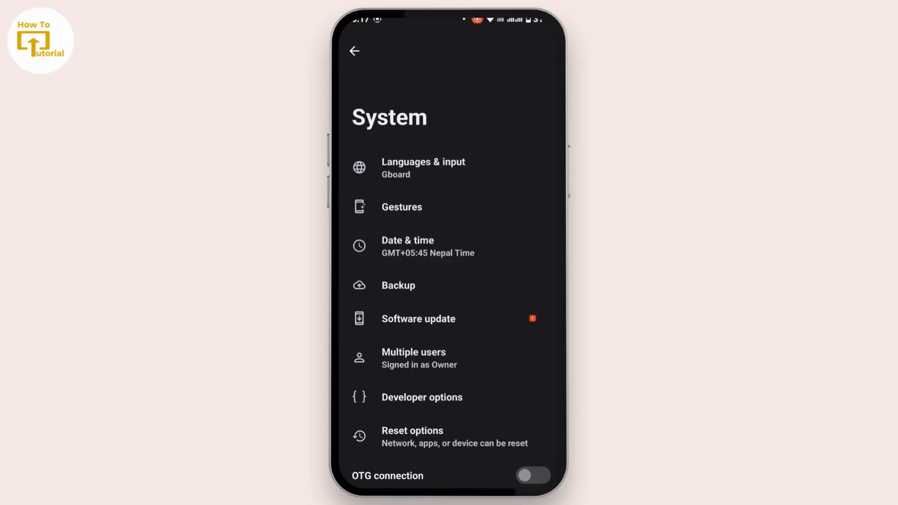
Step: Go into Software update to check for available updates
click(419, 318)
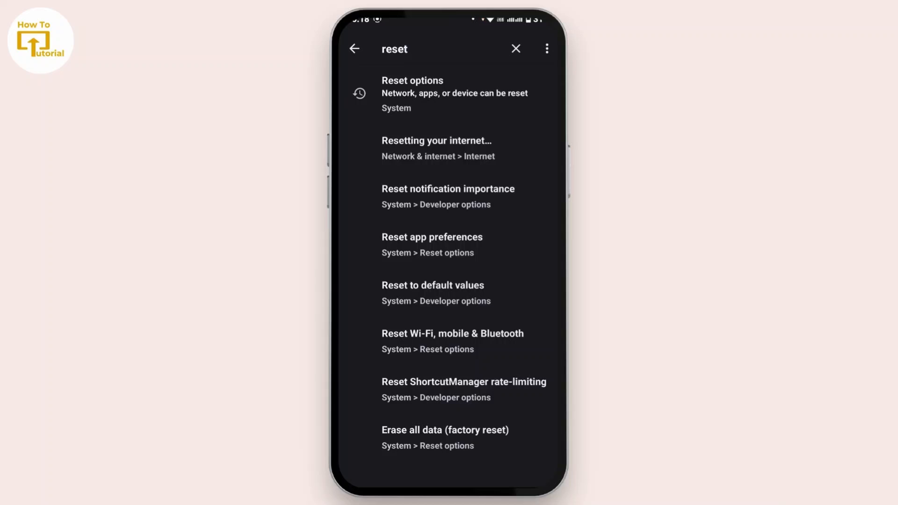
Step: Follow the factory reset search result into Reset options and choose Erase all data
click(447, 437)
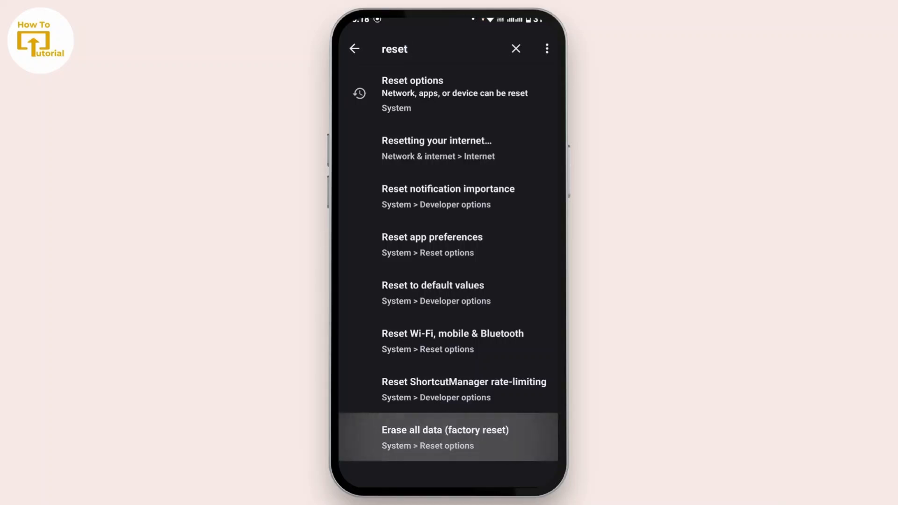
click(444, 437)
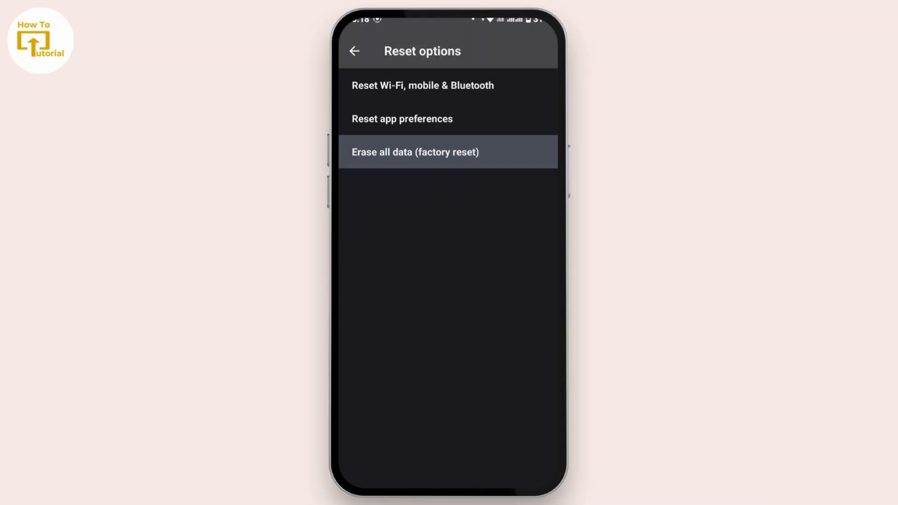
click(415, 151)
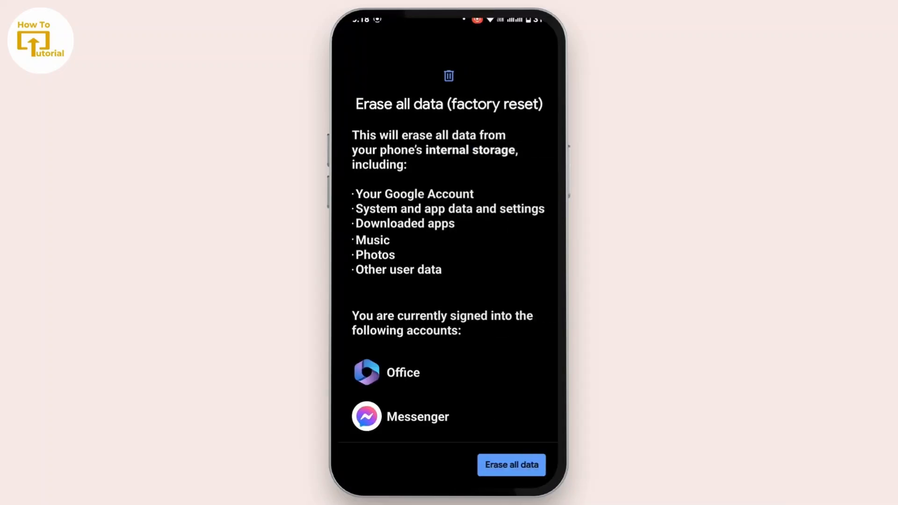